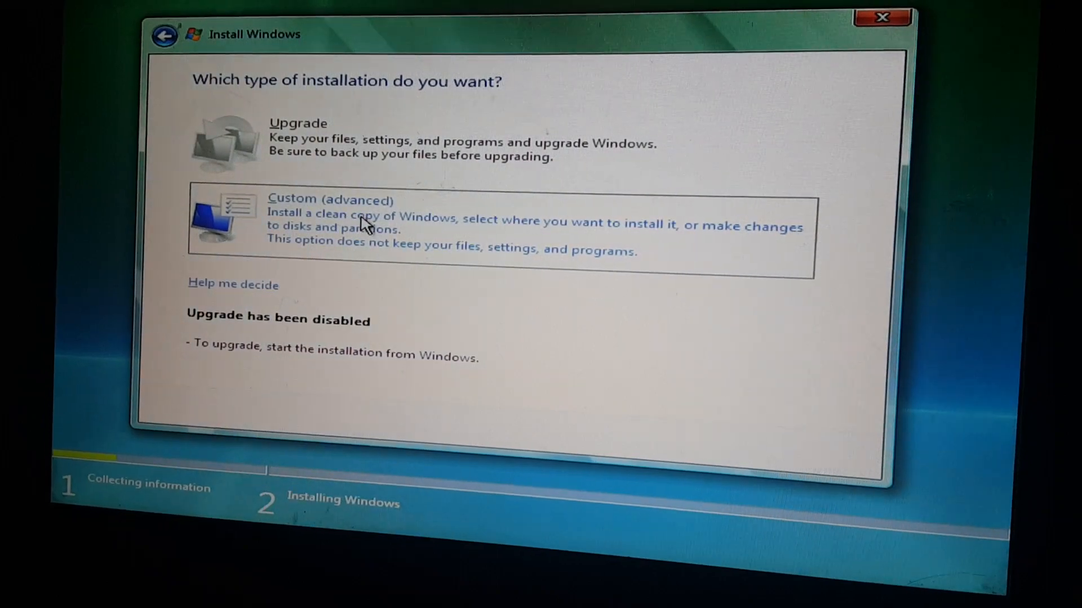
Step: Choose the 'Custom (advanced)' clean installation option
click(359, 220)
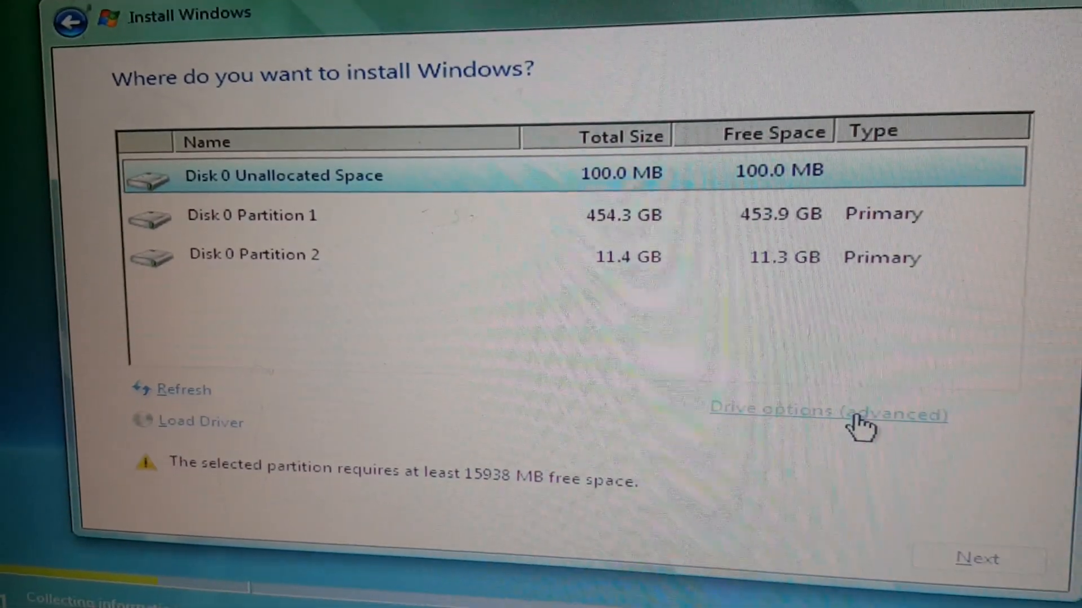
Step: Reveal drive options, select Disk 0 Partition 1 (454.3 GB), and begin installing
click(827, 412)
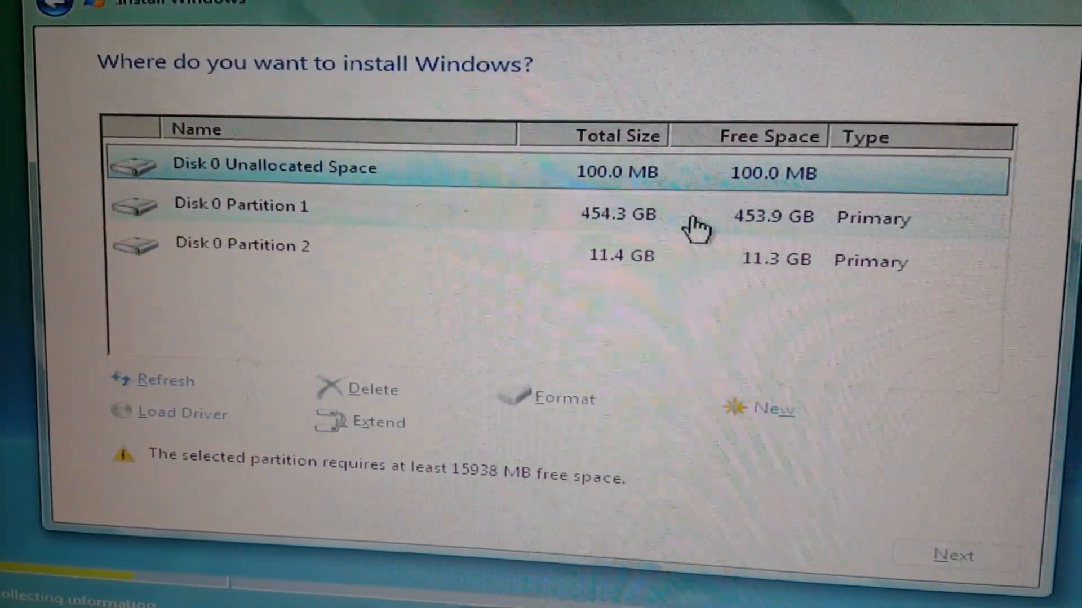
click(242, 205)
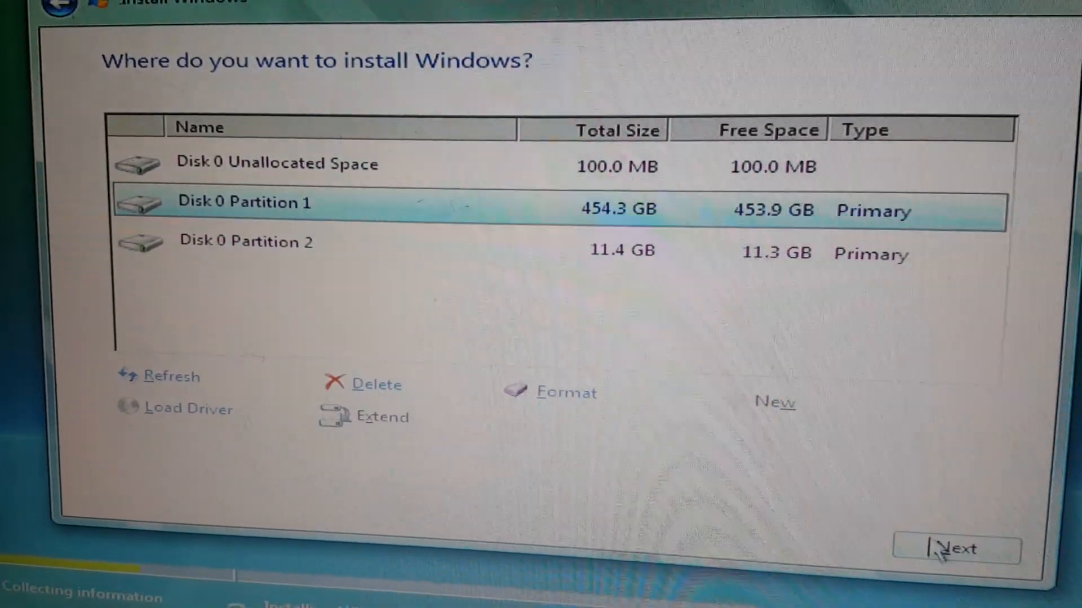
click(955, 548)
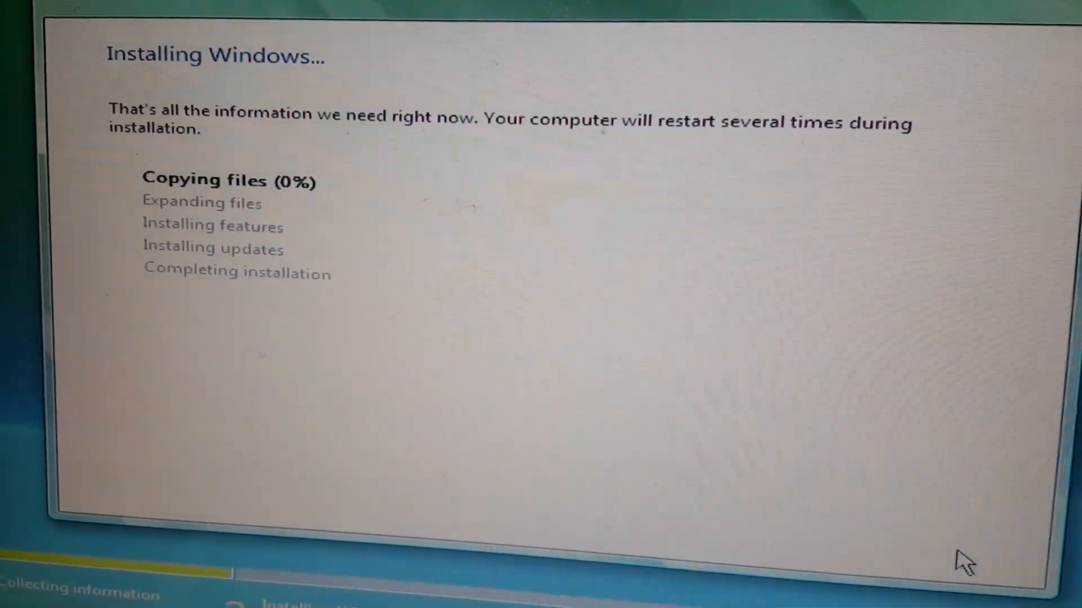